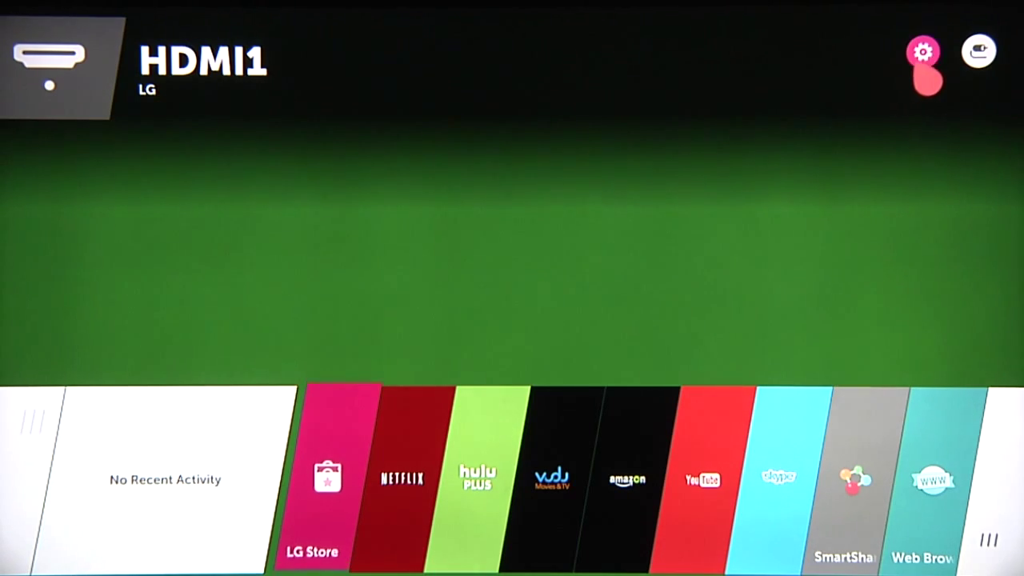
Step: Switch Closed Caption to On under Accessibility, with analog mode showing CC 1
left_click(923, 51)
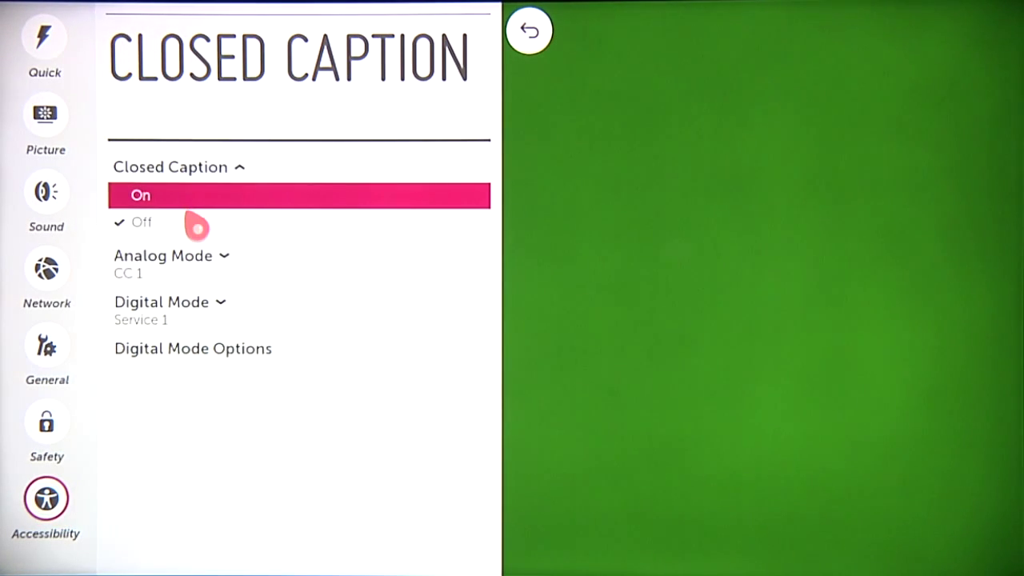
left_click(140, 194)
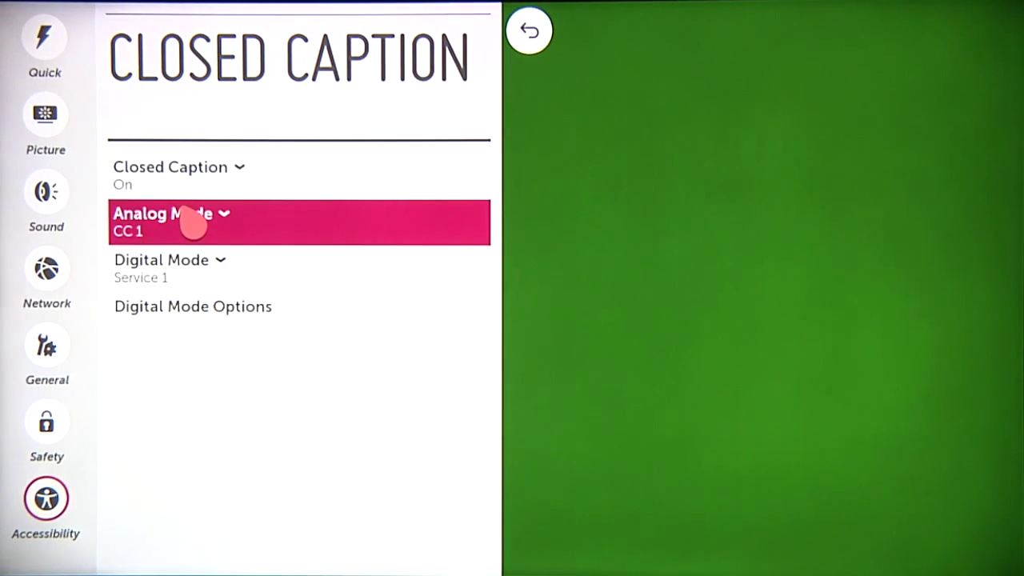
left_click(168, 214)
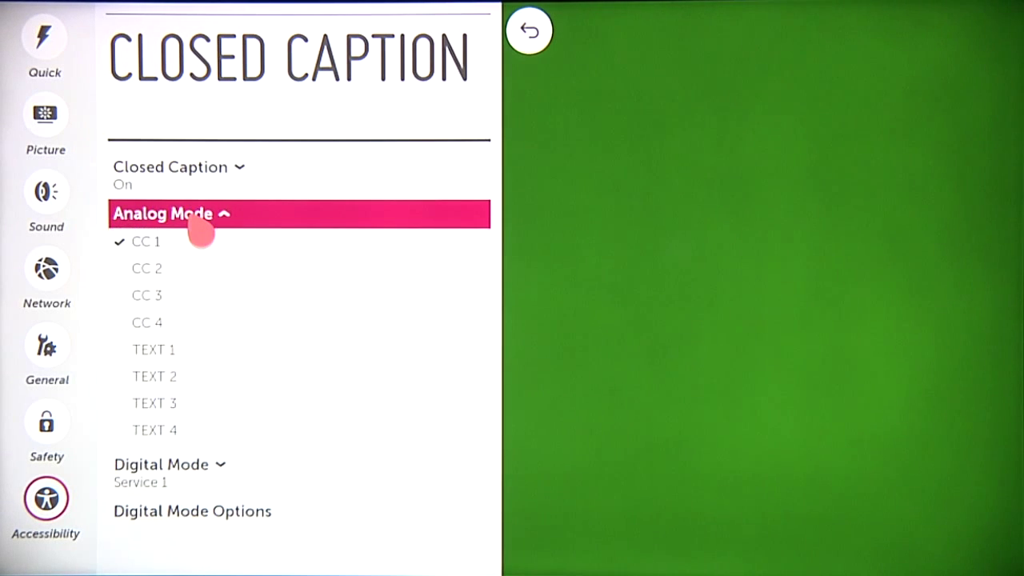
left_click(146, 241)
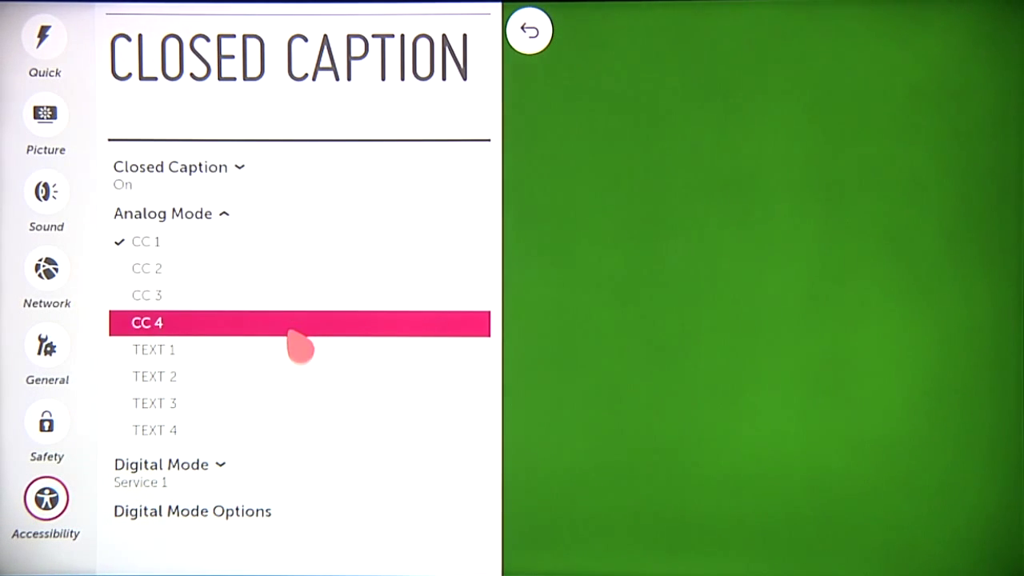
mouse_move(308, 404)
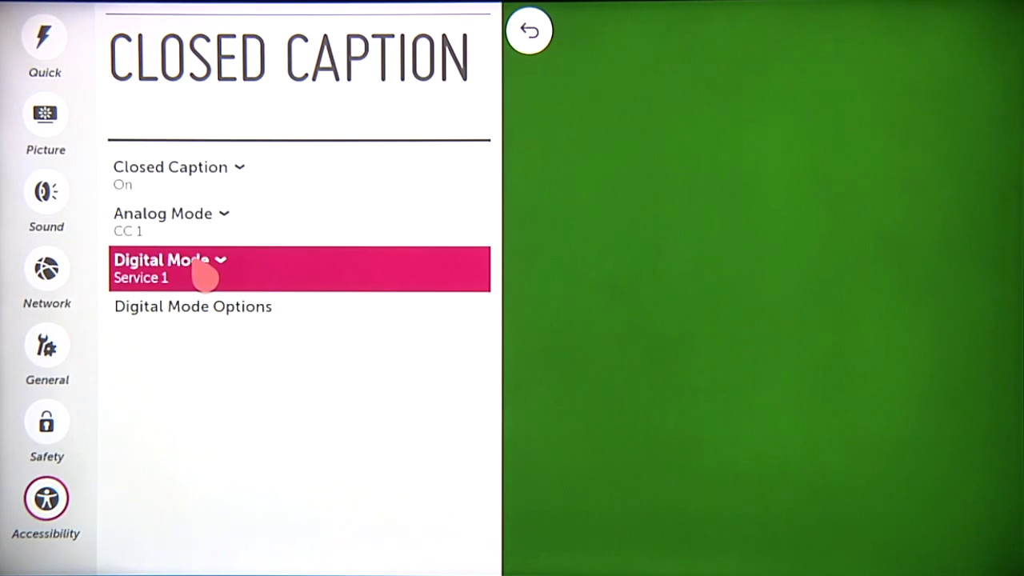
Step: Open Digital Mode Options to show caption style settings beside the closed caption preview
left_click(168, 260)
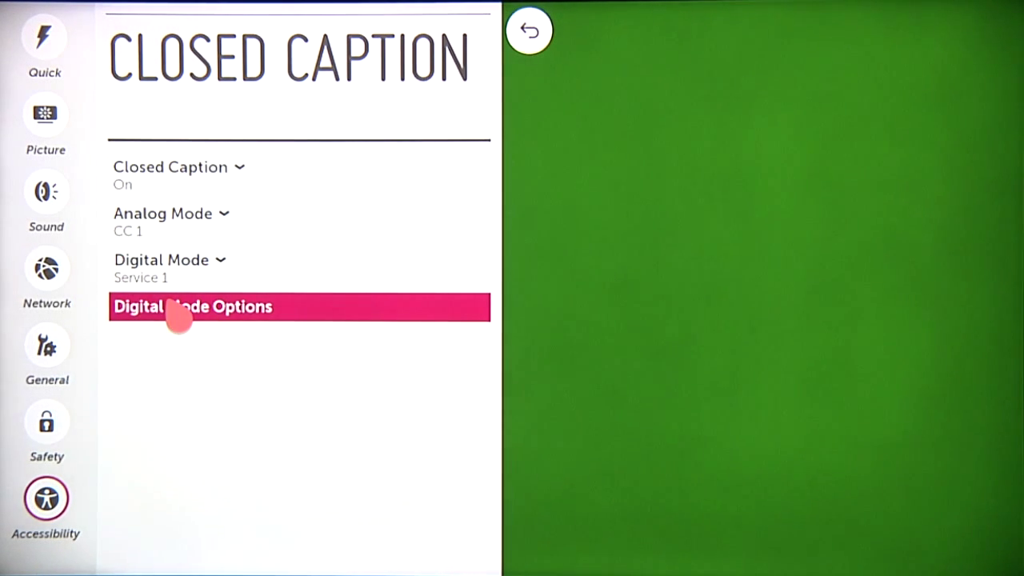
left_click(192, 307)
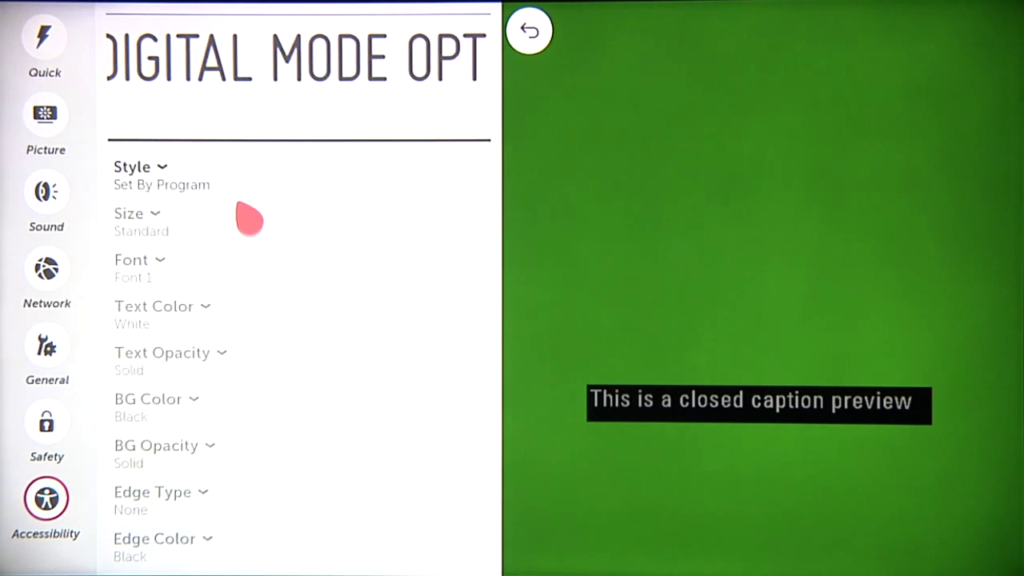